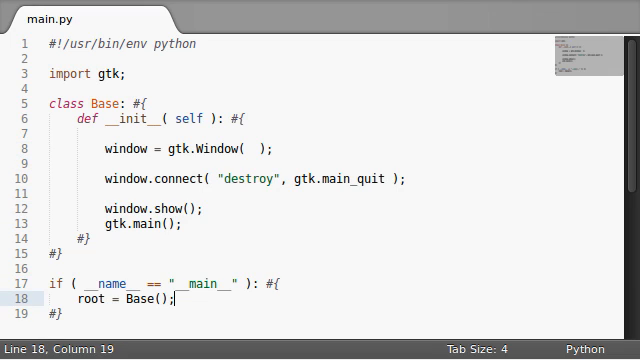
Remove gtk.main() from __init__ and add a def main( self ) method calling gtk.main()
click(192, 44)
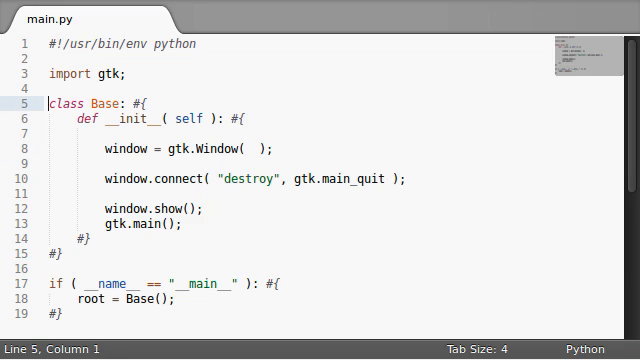
click(50, 80)
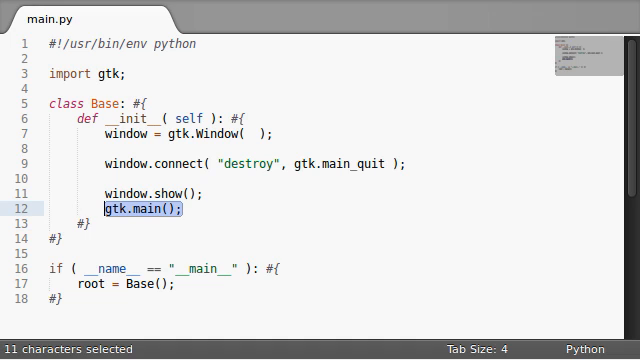
key(Delete)
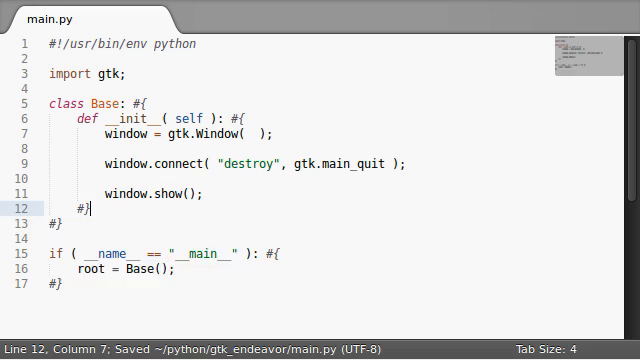
text(def main( self ):)
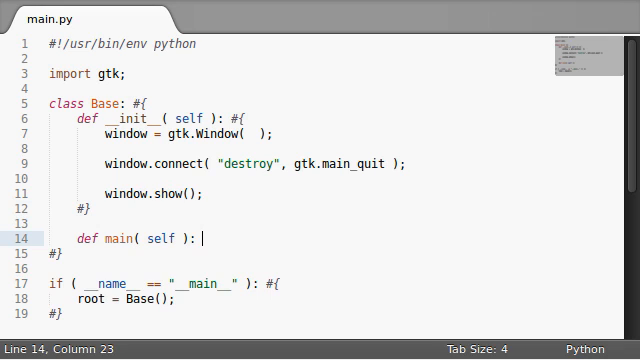
text(#{)
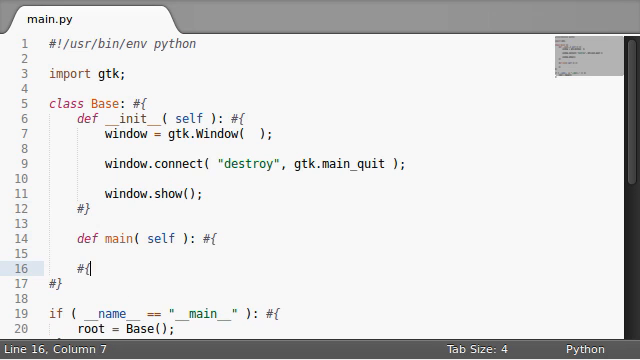
key(BackSpace)
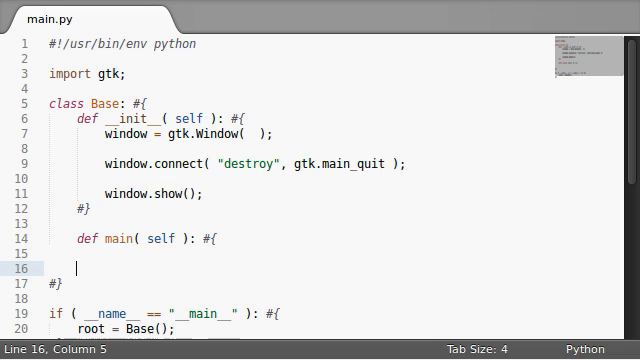
text(gtk.main();)
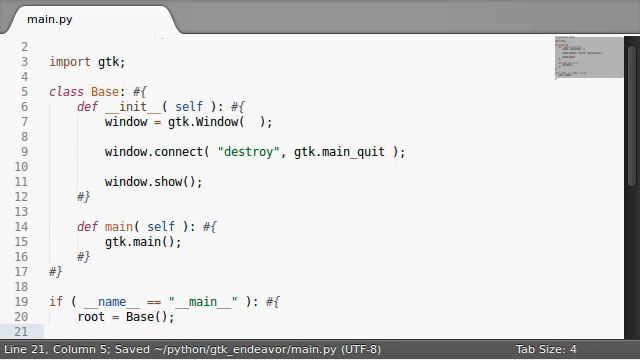
Add root.main(); after root = Base() in the entry block
text(root.main)
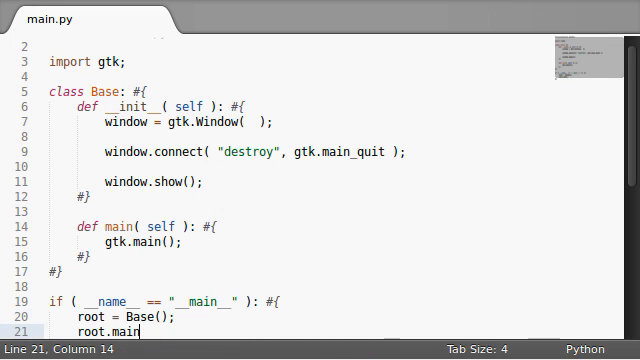
text(();)
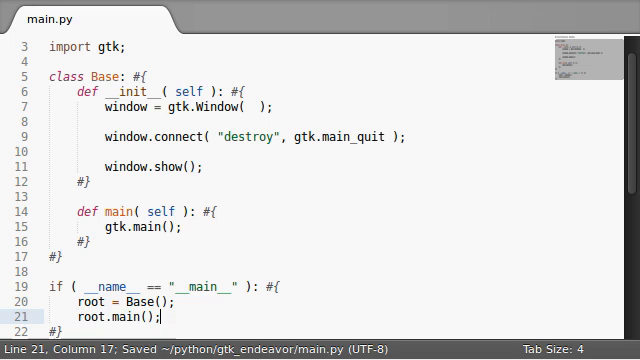
click(76, 228)
text(, )
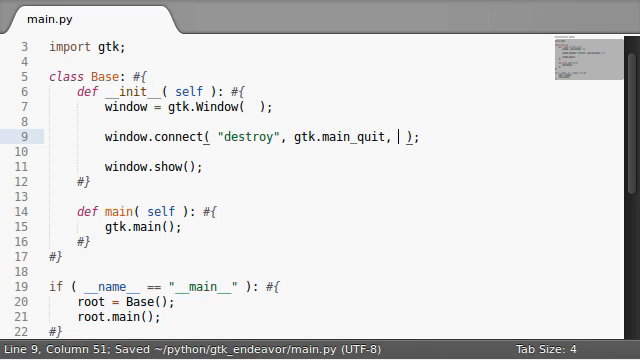
text(wi)
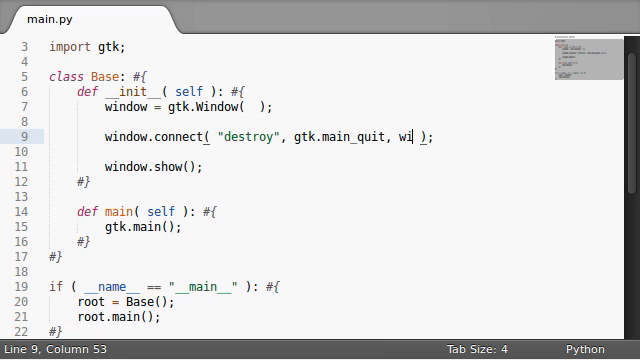
text(dget, data)
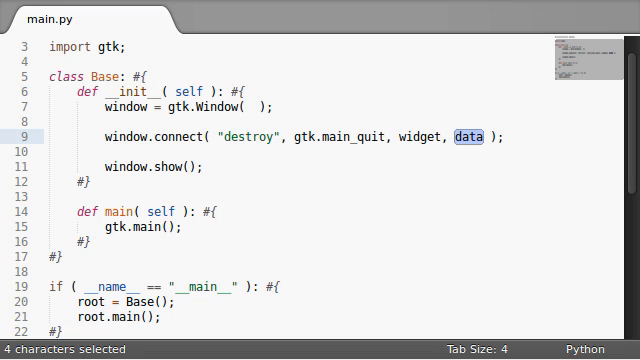
text(""")
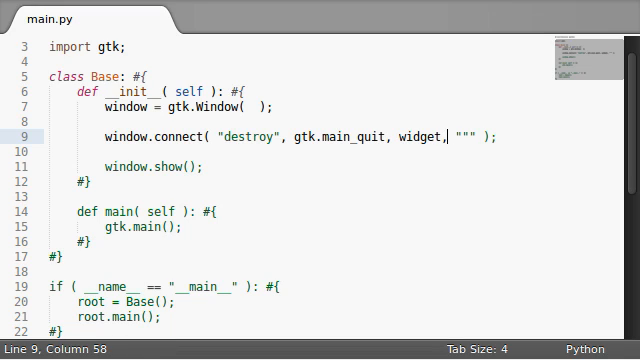
key(BackSpace)
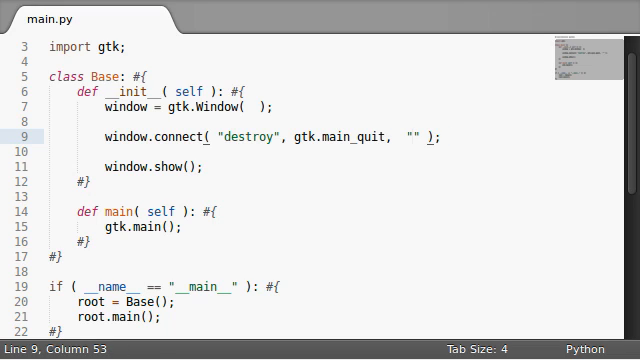
text(any other i)
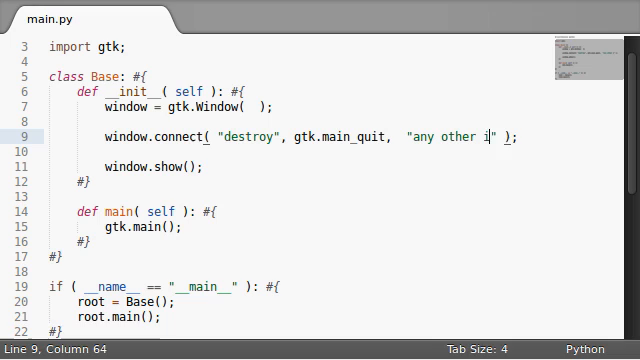
text(nform)
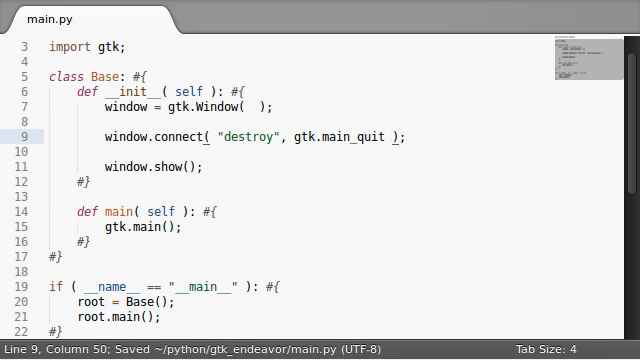
drag(216, 136, 398, 136)
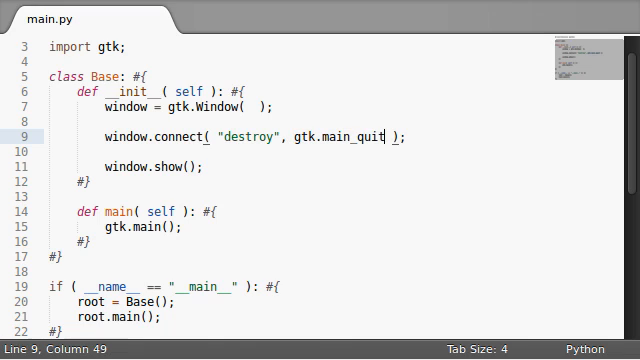
Replace gtk.main_quit with self.close_window as the destroy callback and start a new def line
double_click(364, 136)
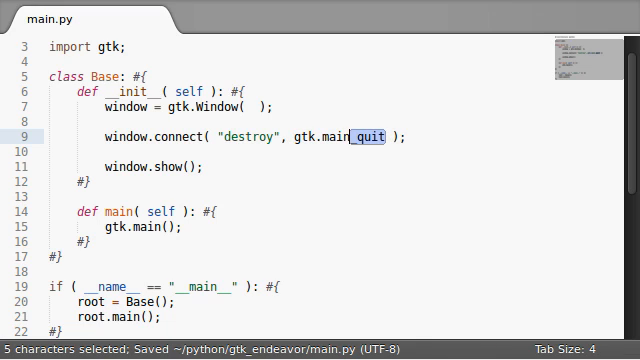
double_click(320, 136)
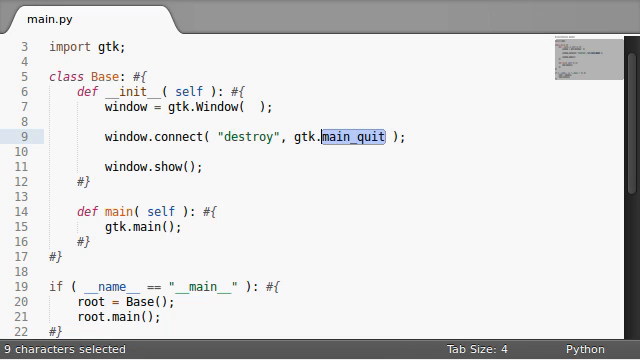
text(SELF)
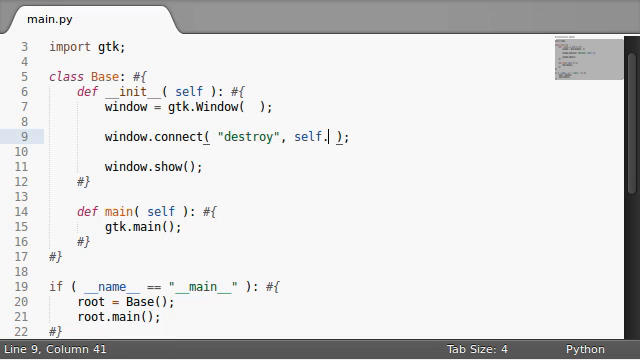
text(close_window)
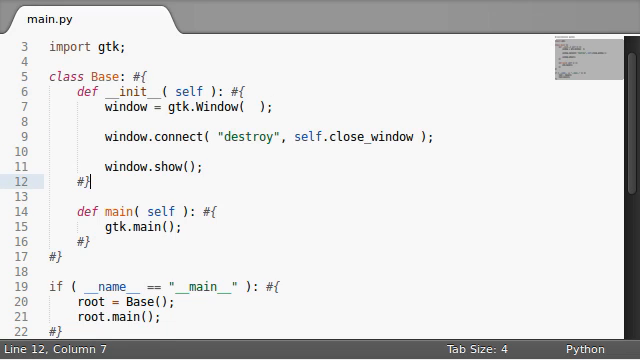
text(def)
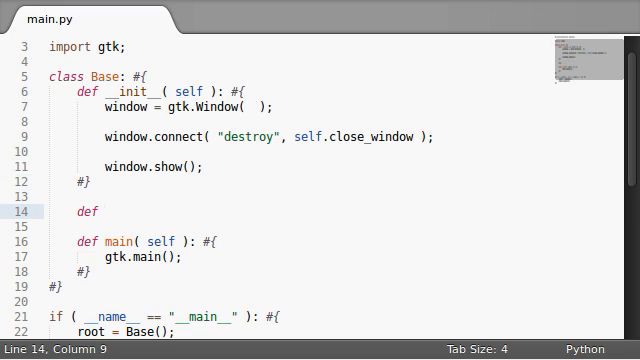
Define close_window( self, widget, data = None ) with an empty body and save main.py
text(close_windo)
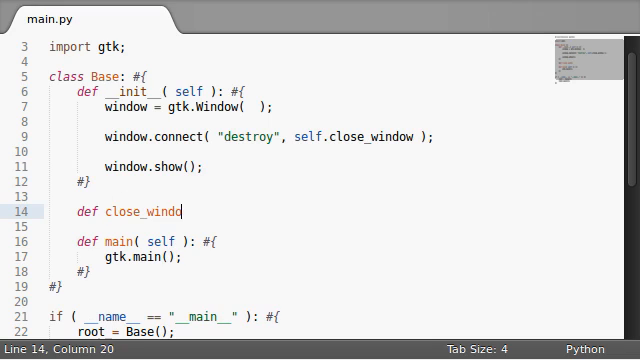
text(w( self,)
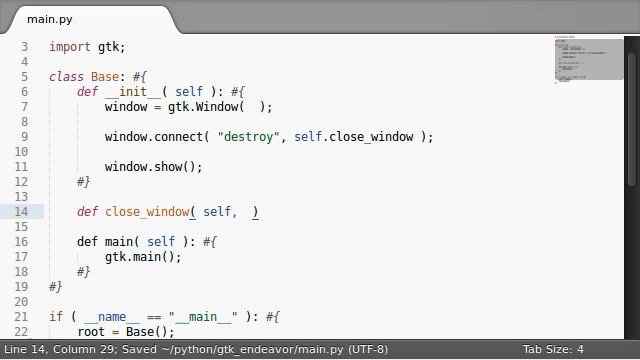
text(widget, data = None)
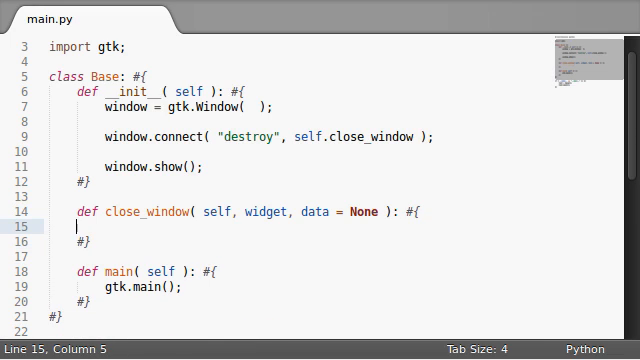
key(ctrl+s)
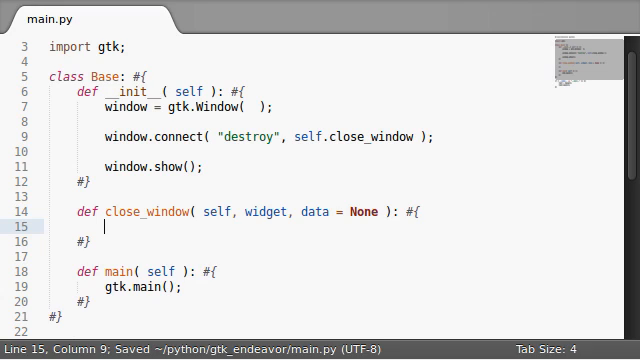
Fill close_window with print( "You clicked the close button!" ) followed by gtk.main_quit()
text(gtk.)
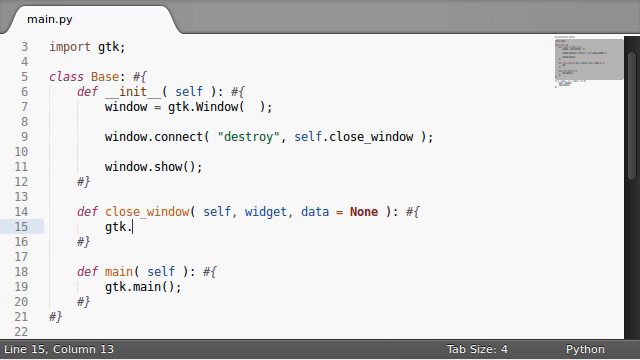
text(main_quit();)
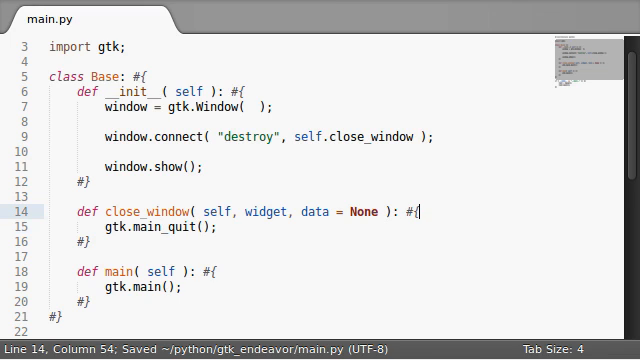
text(pri)
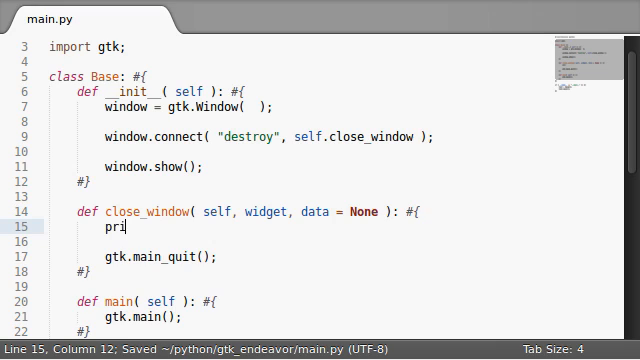
text(nt( "" ))
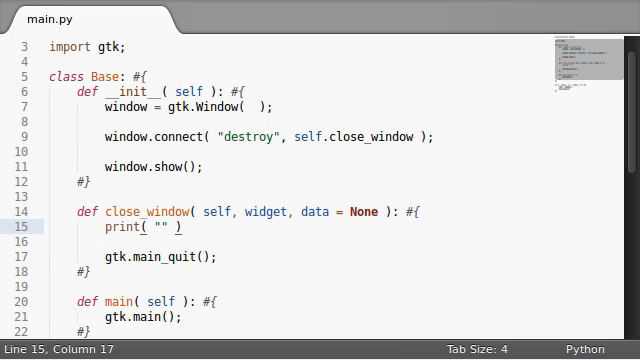
text(You)
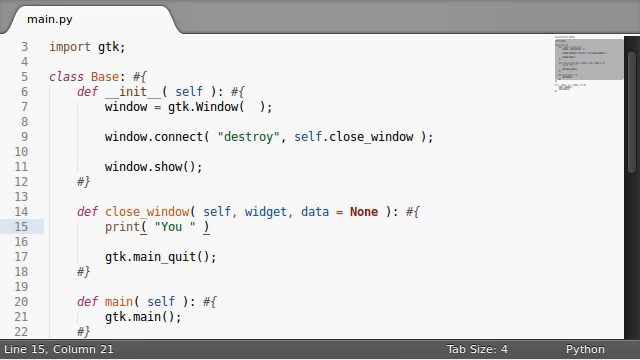
text(clicked the close b)
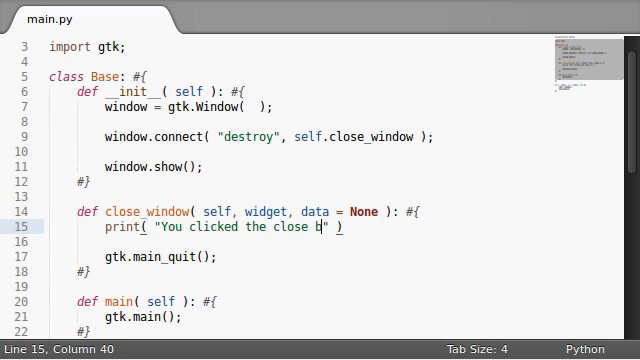
text(utton!)
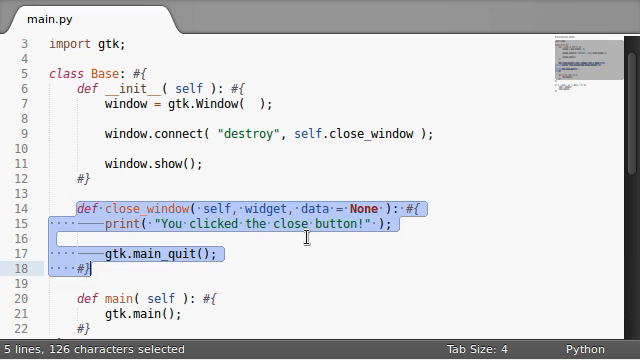
double_click(262, 206)
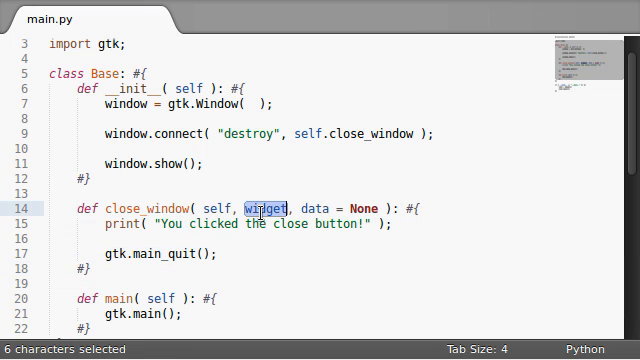